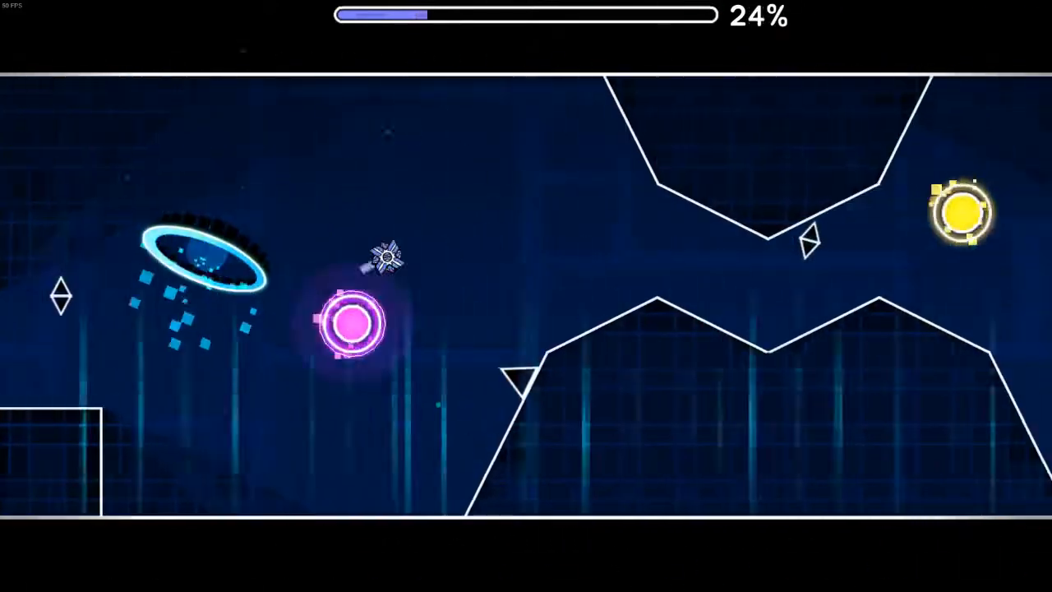
# Fly the ship through Shitty Tenth Circle to 100%, then open the level's Add Comment dialog.
pyautogui.press('space')
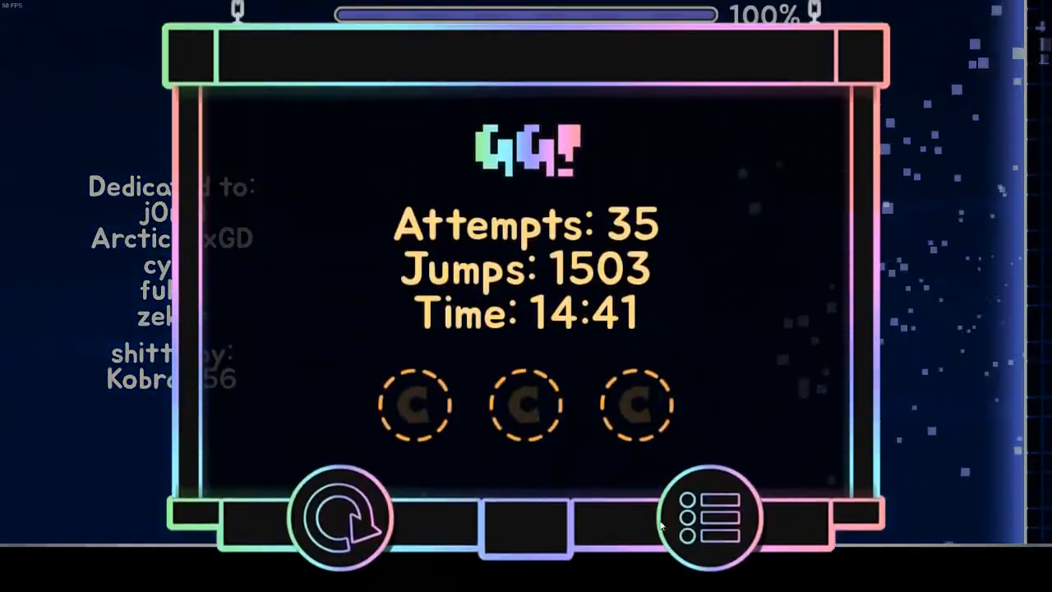
pyautogui.click(709, 514)
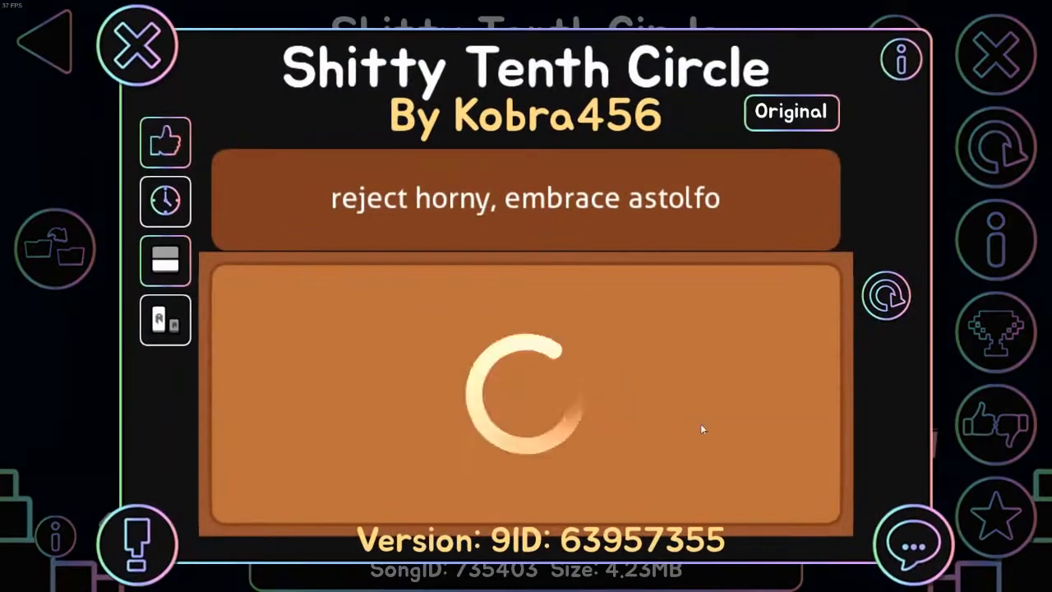
pyautogui.click(915, 545)
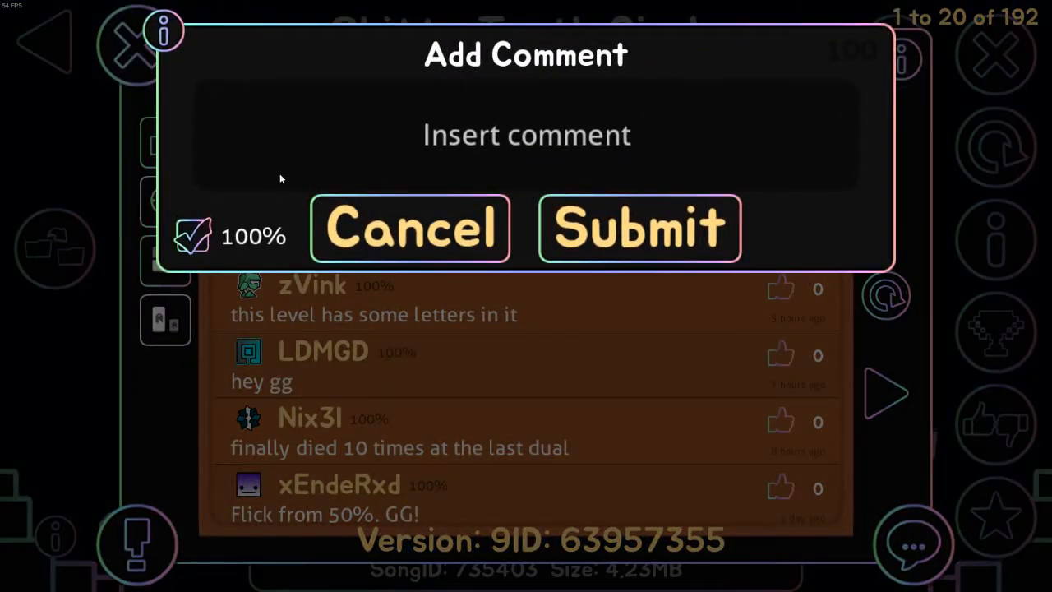